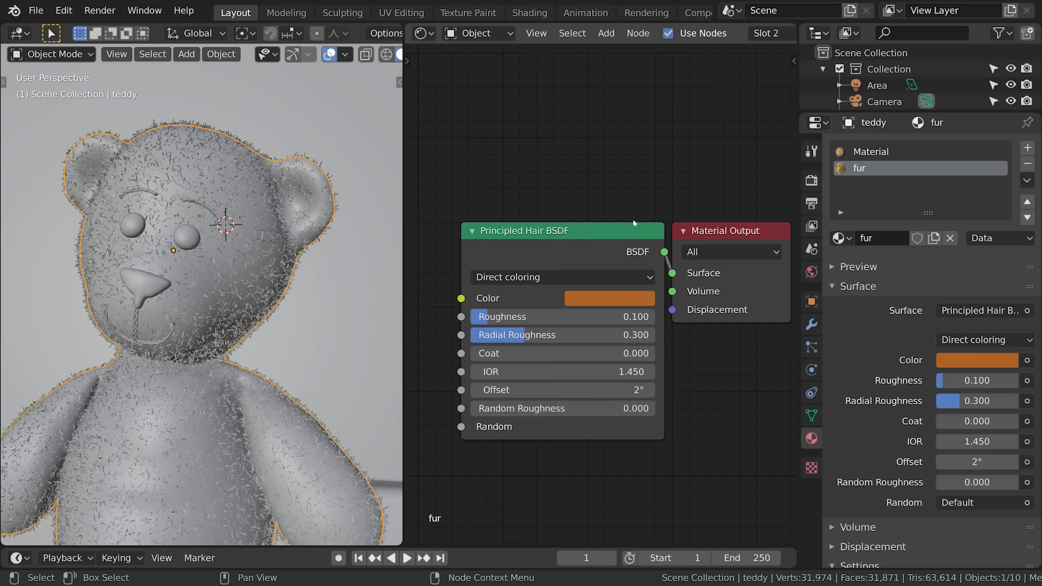
pyautogui.click(562, 231)
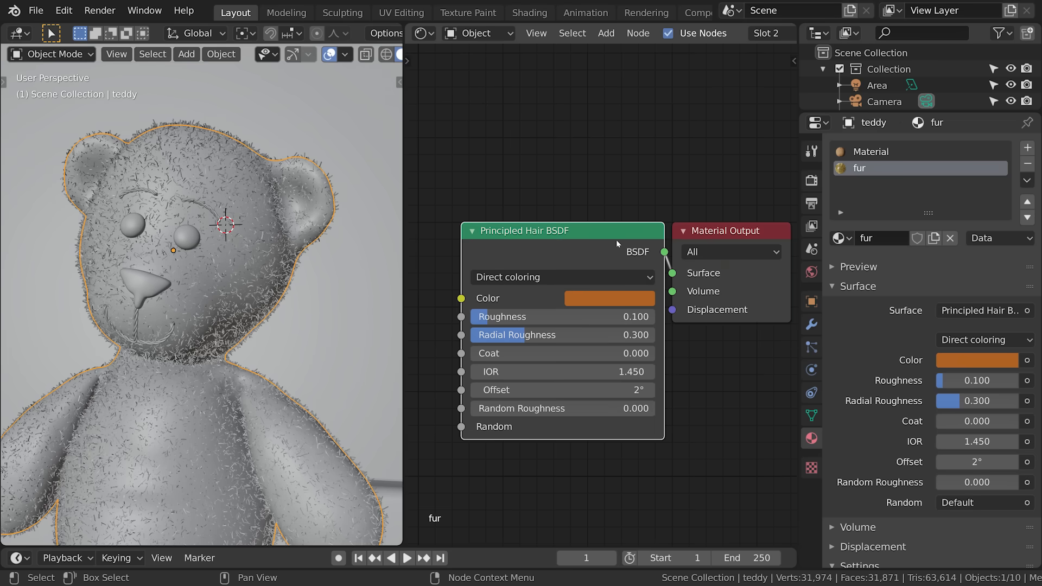